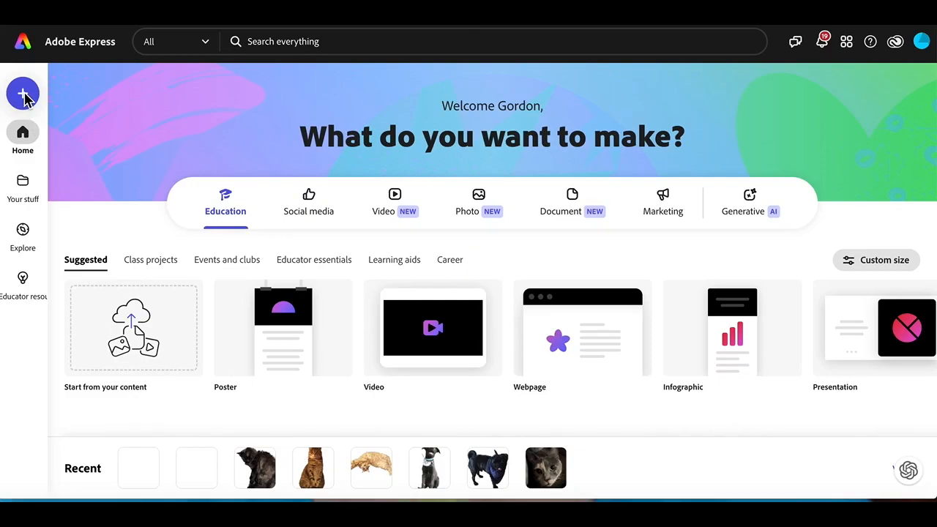
Create a new 1920×1080 video project from the suggested sizes
left_click(24, 93)
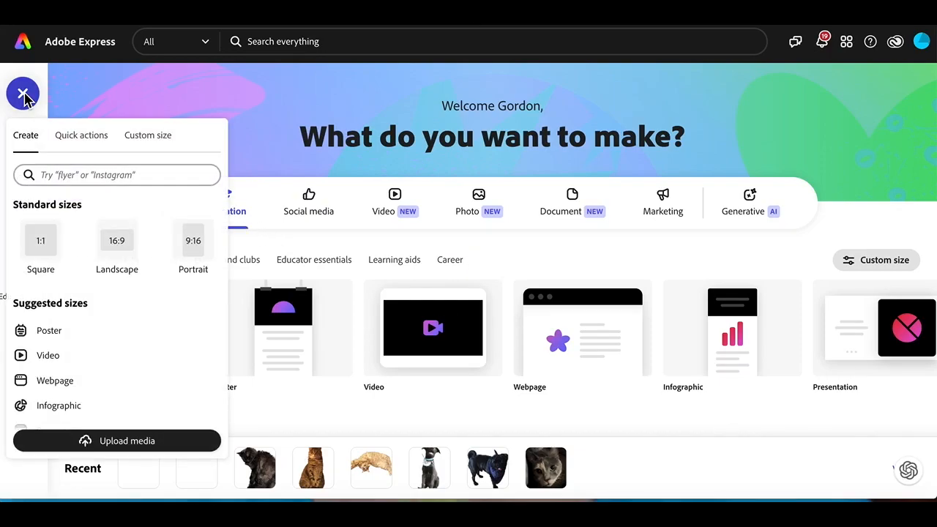
mouse_move(46, 358)
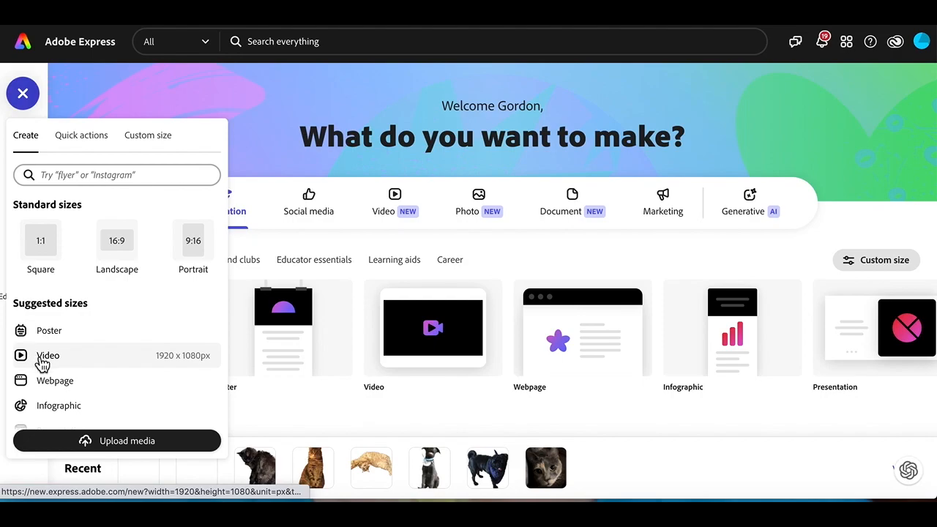
left_click(47, 356)
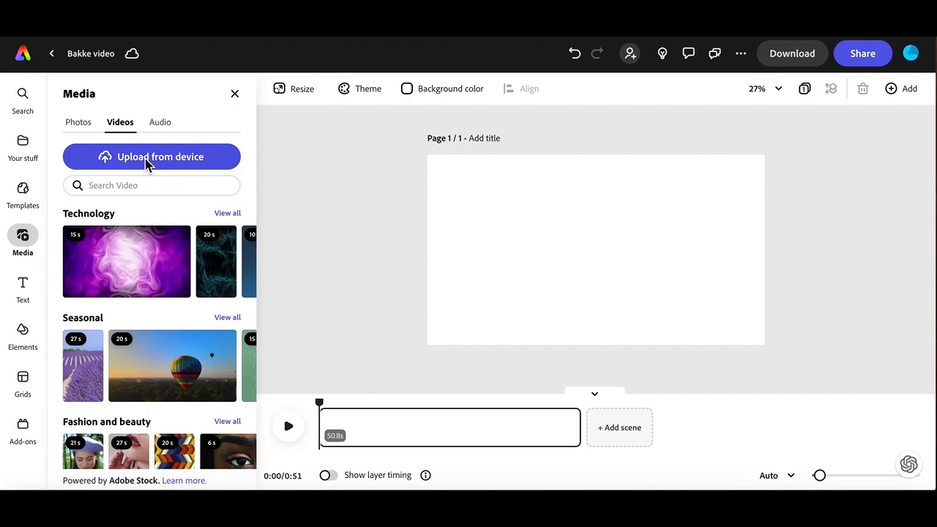
Upload the speaker recording from the device and select it on the page
left_click(153, 156)
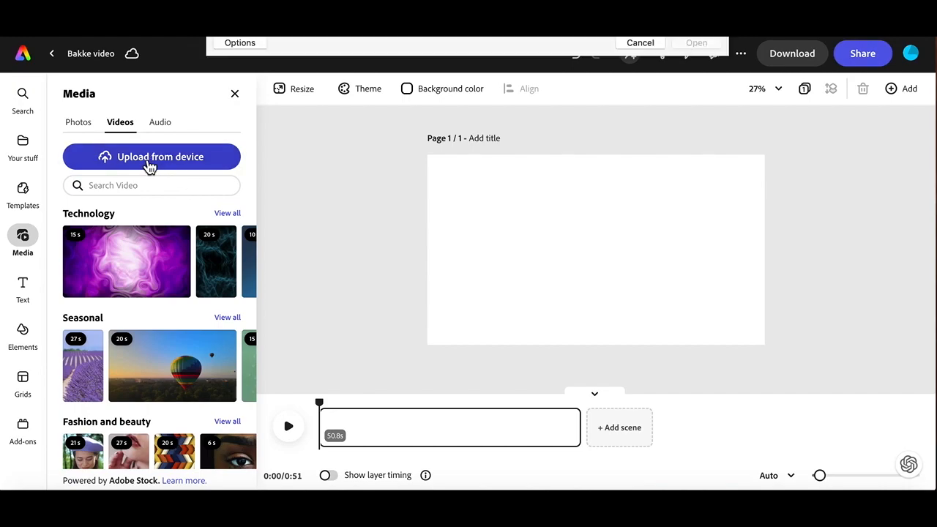
left_click(151, 157)
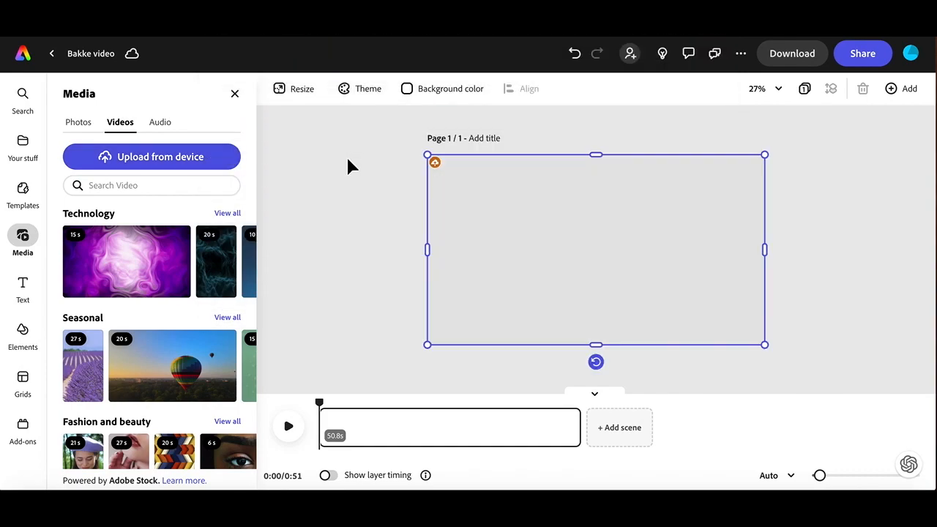
left_click(596, 249)
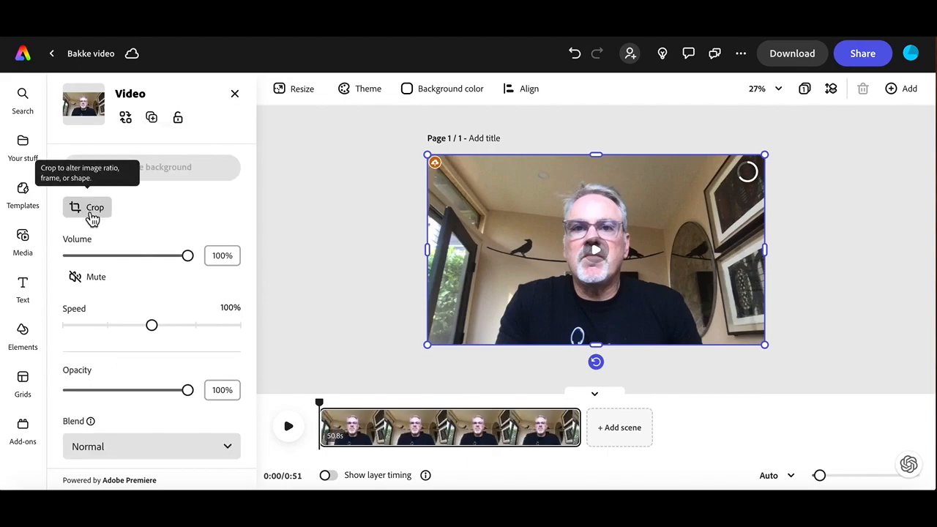
Crop the speaker video to the Story ratio with the frame centred on the speaker
left_click(88, 208)
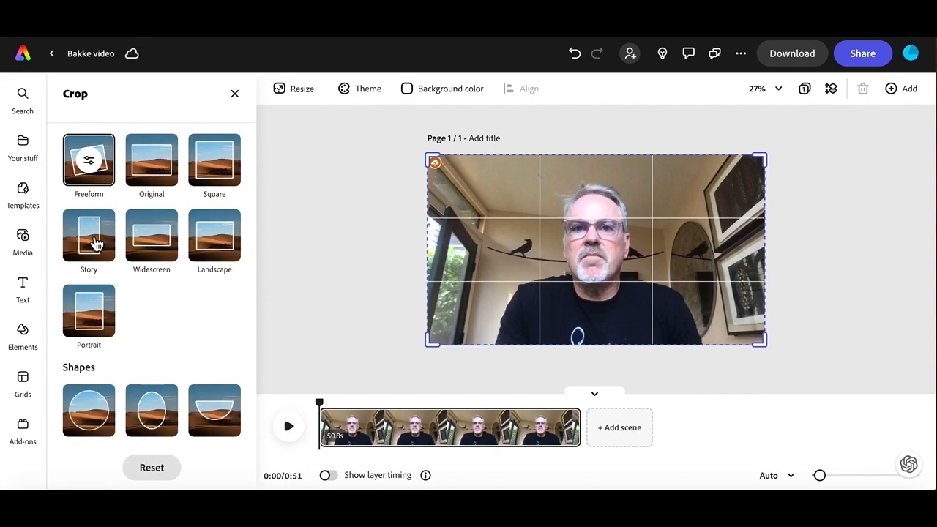
left_click(88, 235)
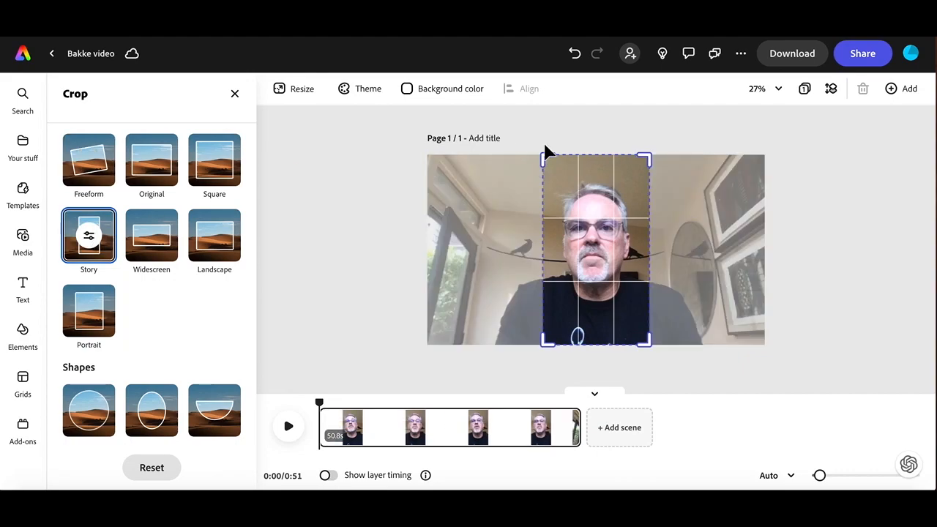
left_click_drag(647, 158, 633, 177)
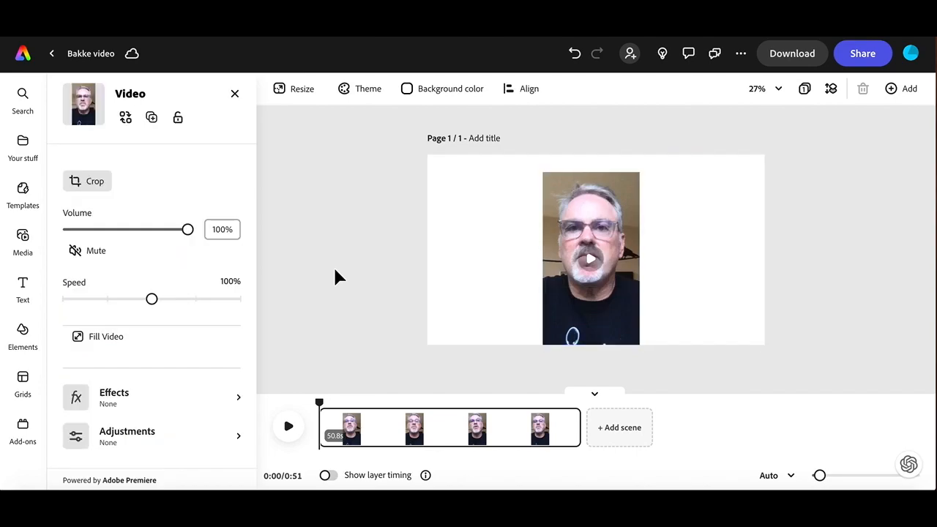
Remove the cropped speaker video's background and place the cut-out smaller at the lower right
left_click(24, 241)
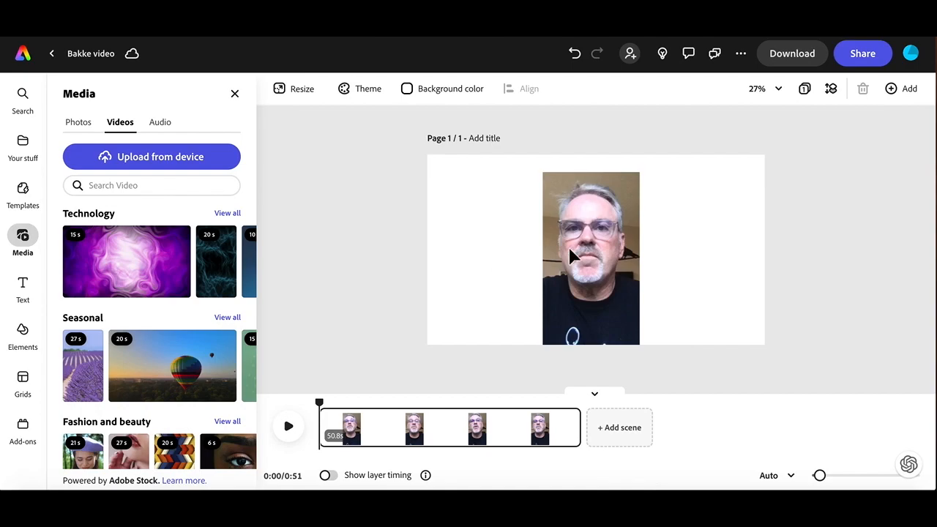
left_click(592, 256)
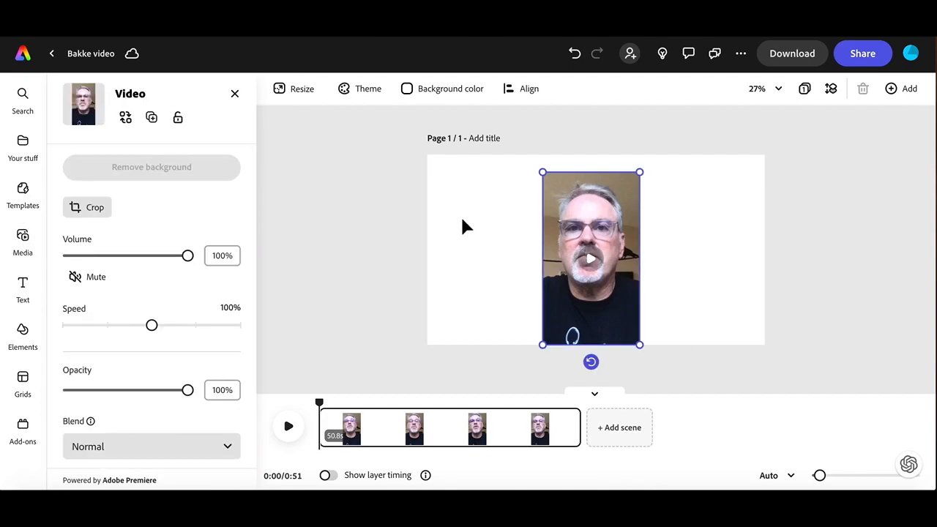
mouse_move(366, 211)
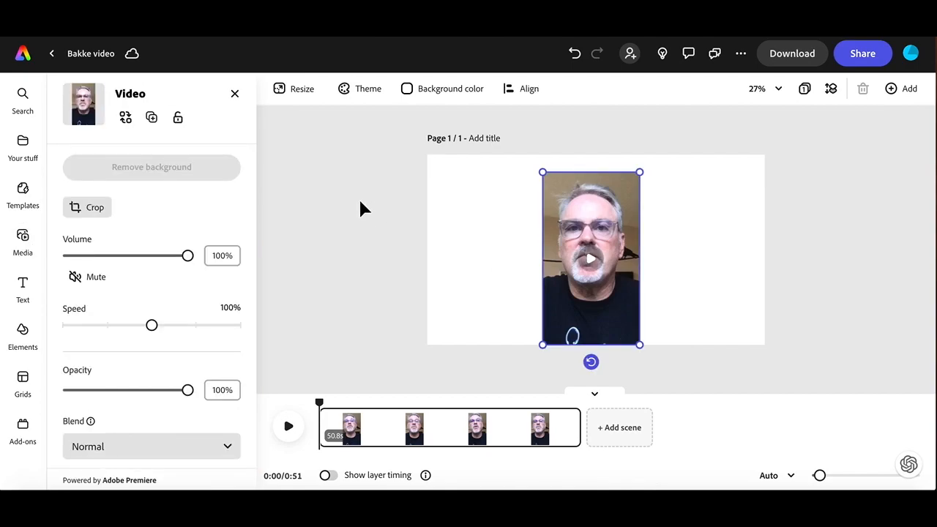
mouse_move(179, 173)
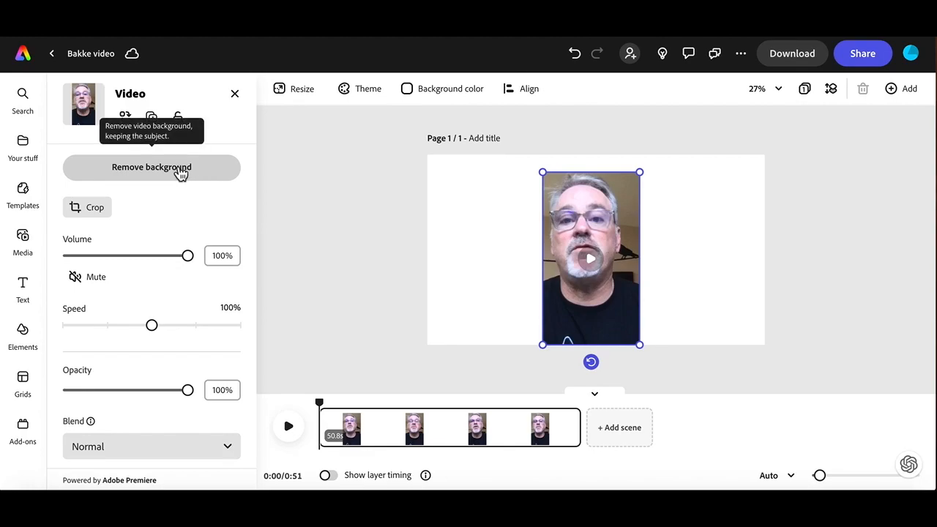
left_click(151, 167)
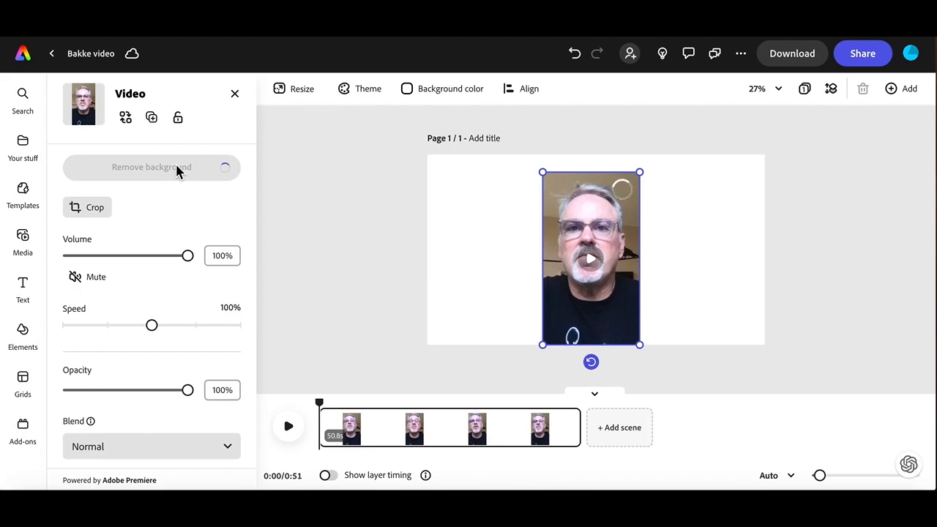
left_click(152, 167)
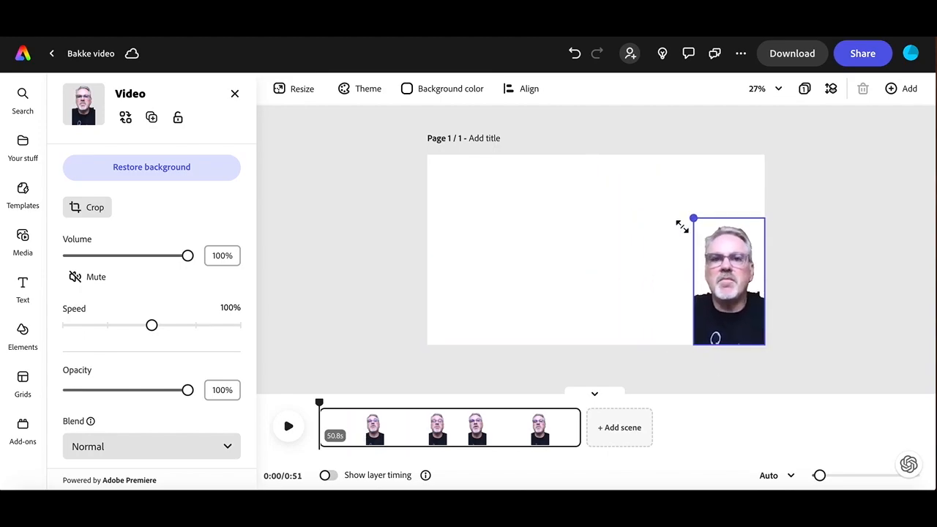
Add a text box reading 'Bakke v. University of California' beside the speaker
left_click(24, 241)
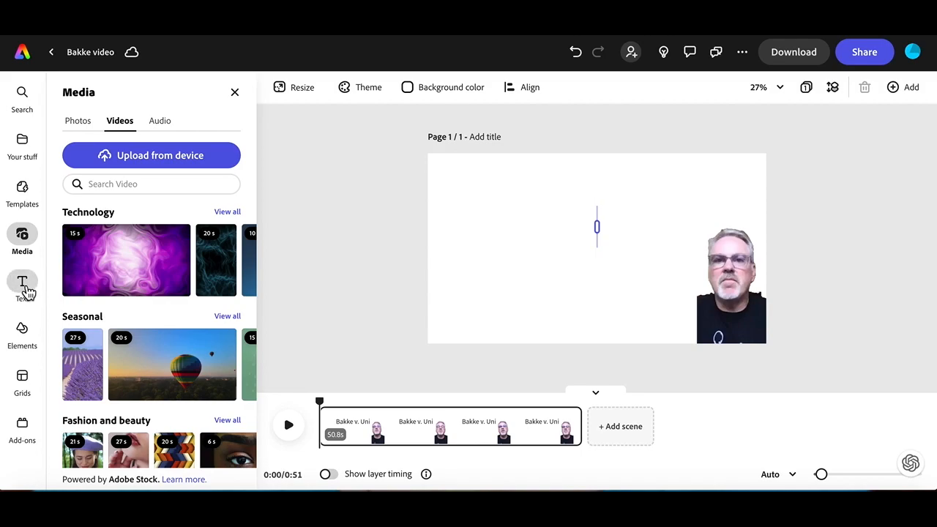
left_click(22, 281)
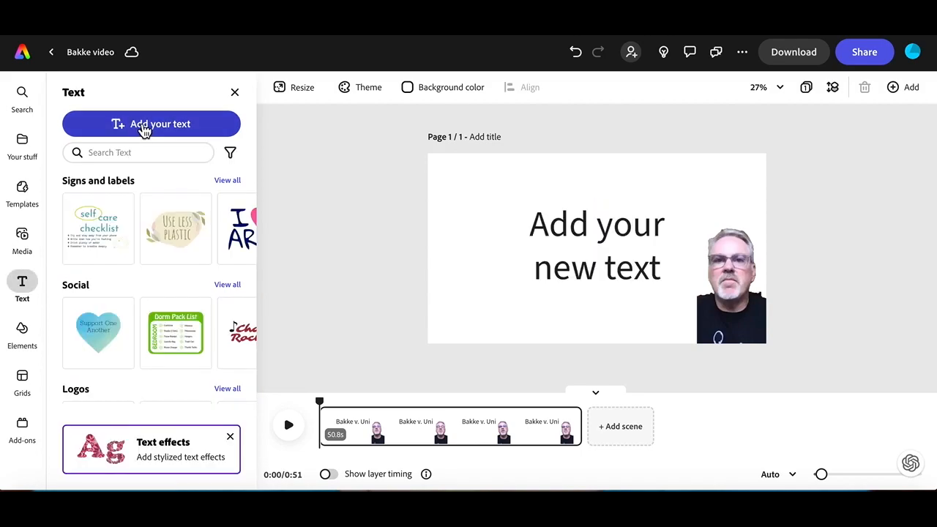
left_click(152, 123)
type("Bakke v. University of California")
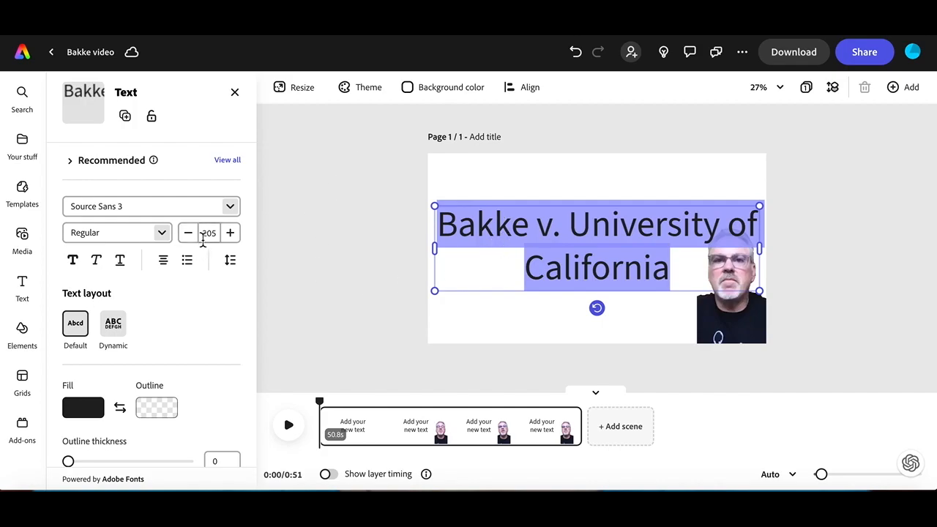
Make the title smaller in a bold small-caps font and add the subtitle 'Affirmative Action in College Admissions'
left_click(188, 231)
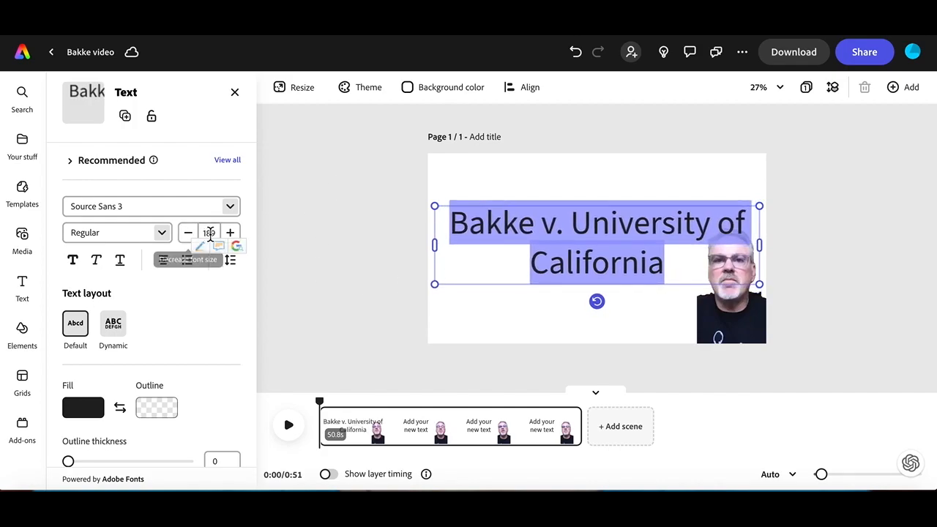
left_click(210, 231)
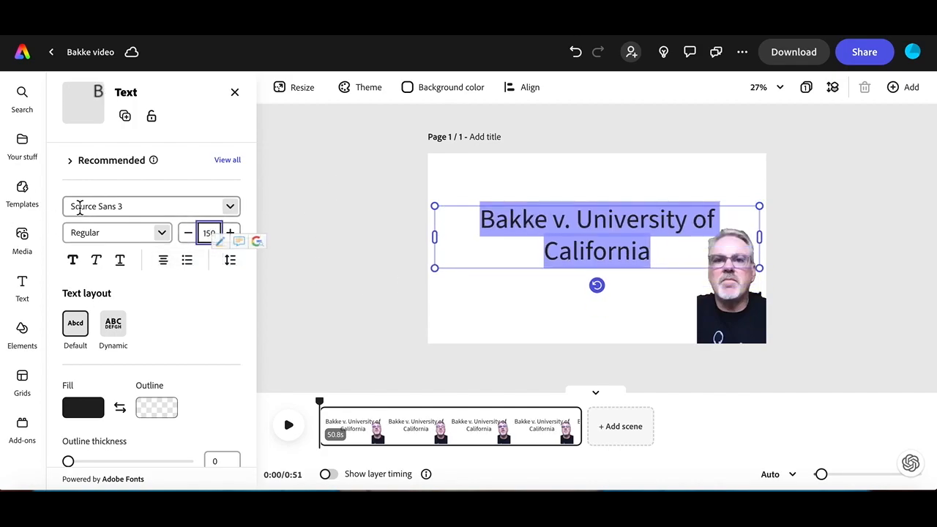
left_click(147, 205)
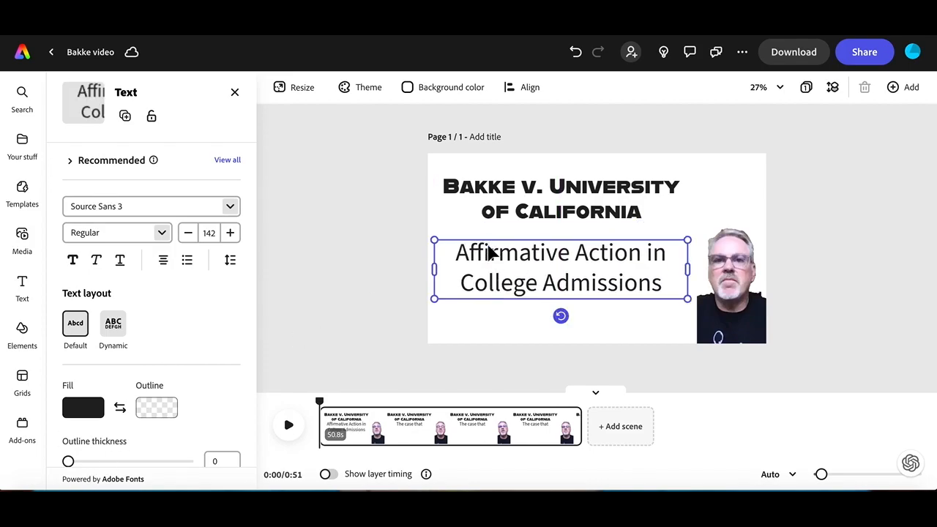
left_click(287, 425)
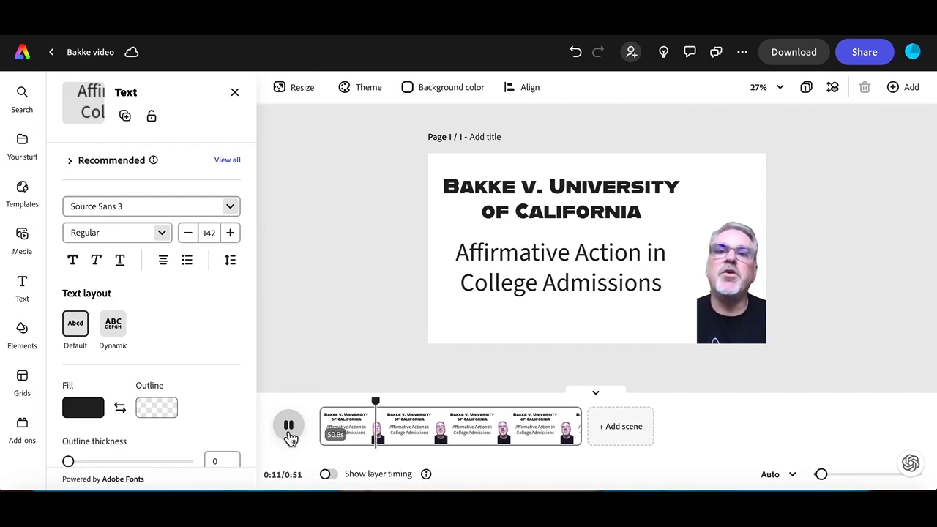
Pause the title-card preview and bring up the first scene's options menu
left_click(287, 426)
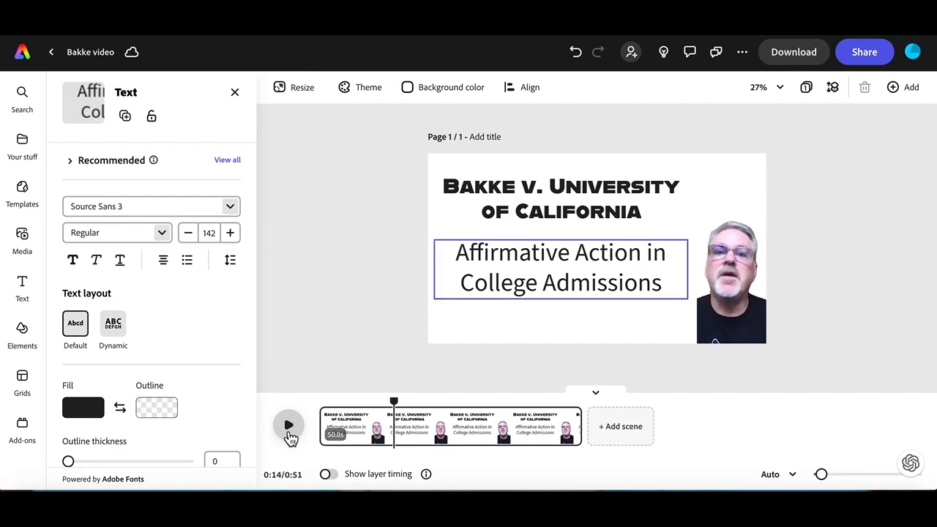
left_click(289, 425)
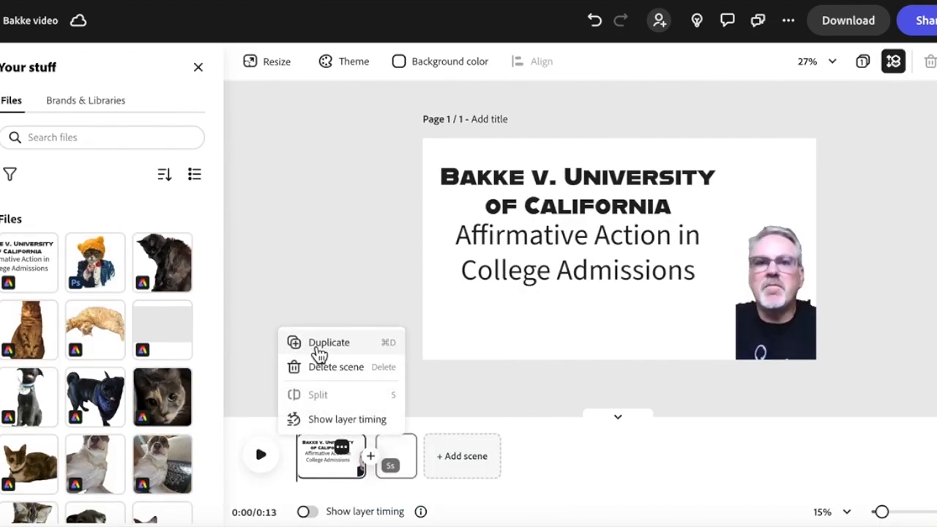
Duplicate the title scene and select the subtitle text in the second copy
left_click(329, 343)
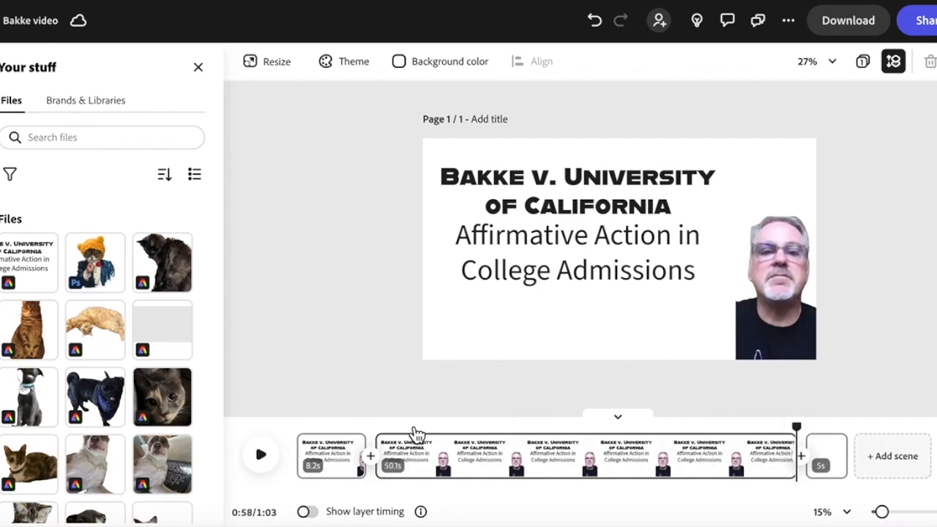
left_click(578, 252)
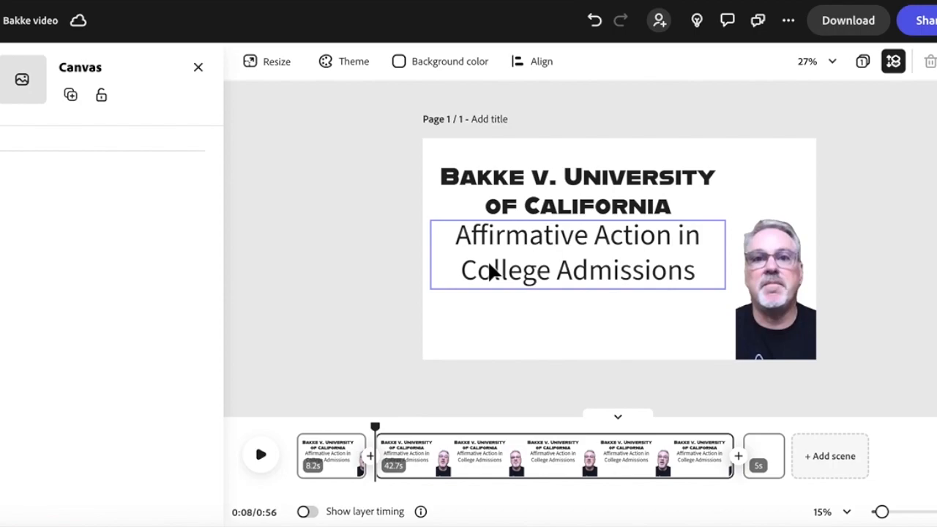
left_click(578, 252)
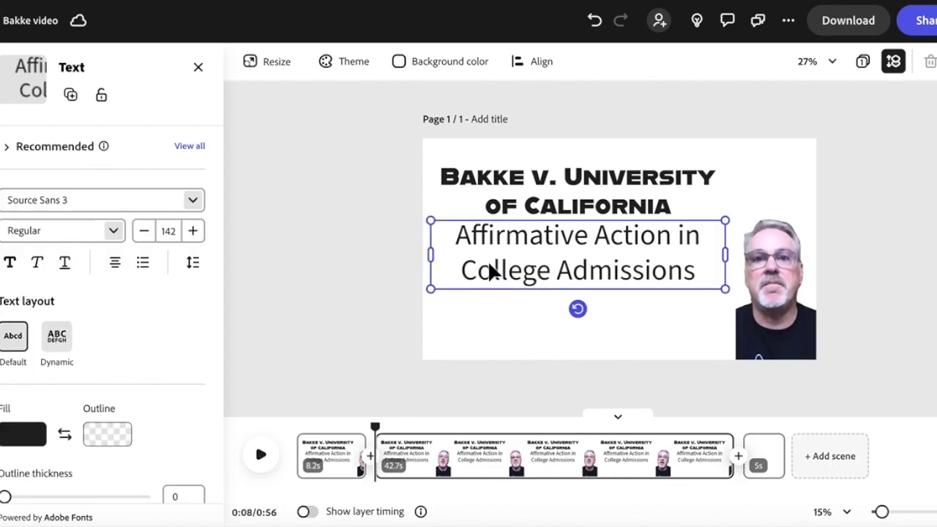
Delete the title and subtitle text from the second scene
left_click(577, 190)
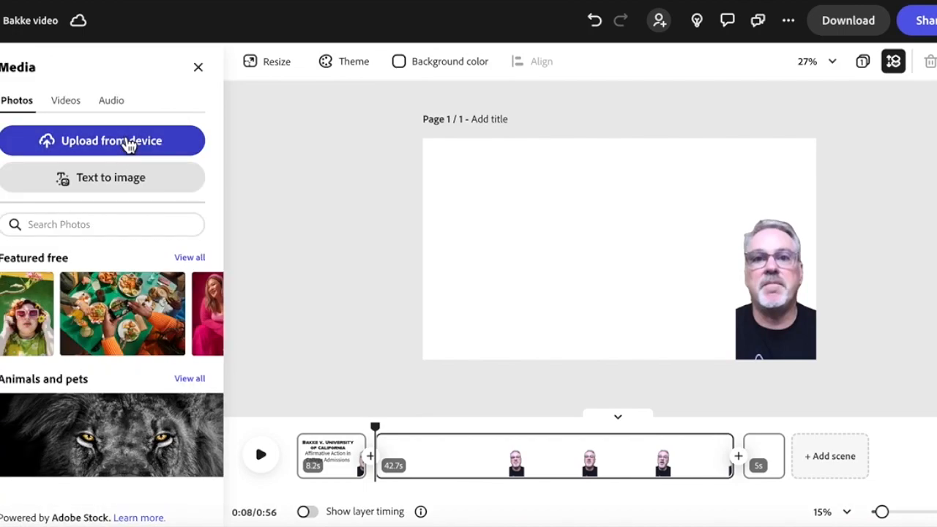
Upload the Screen Shot PNG of the historical photo into the second scene
left_click(111, 141)
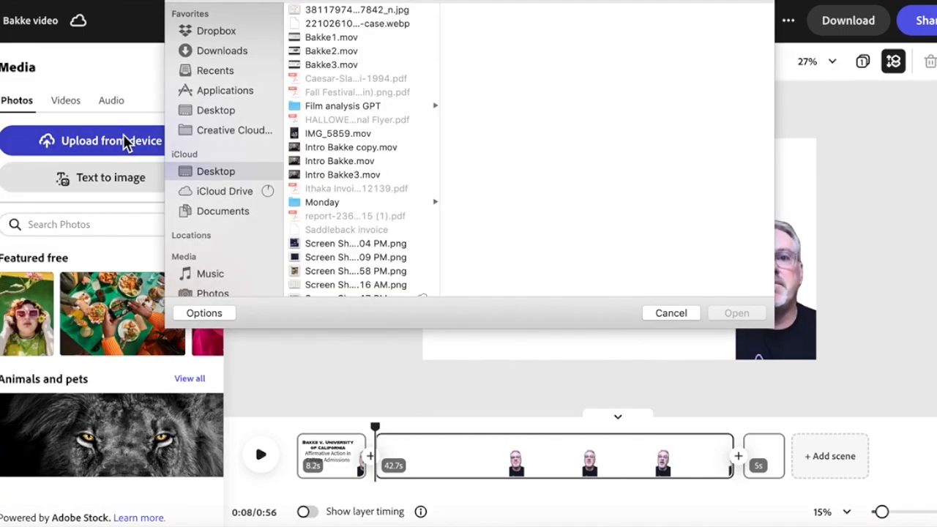
left_click(359, 229)
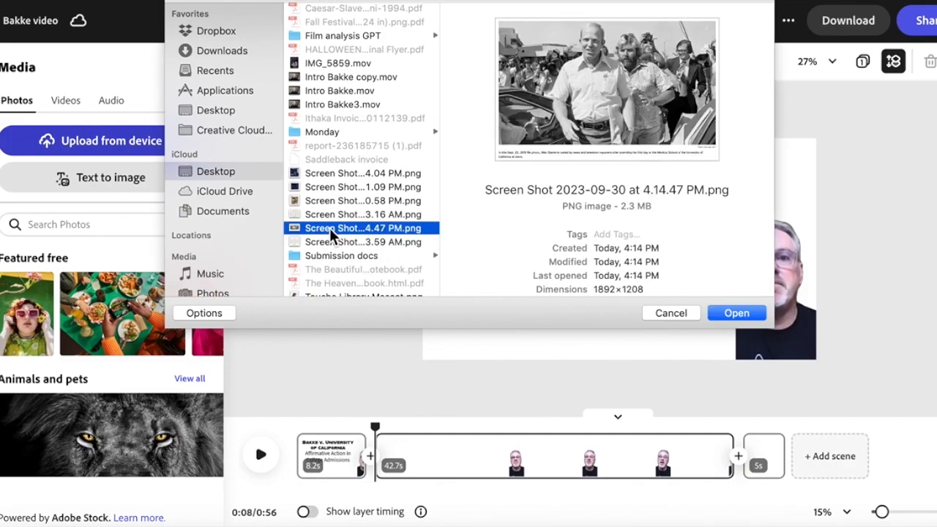
mouse_move(644, 375)
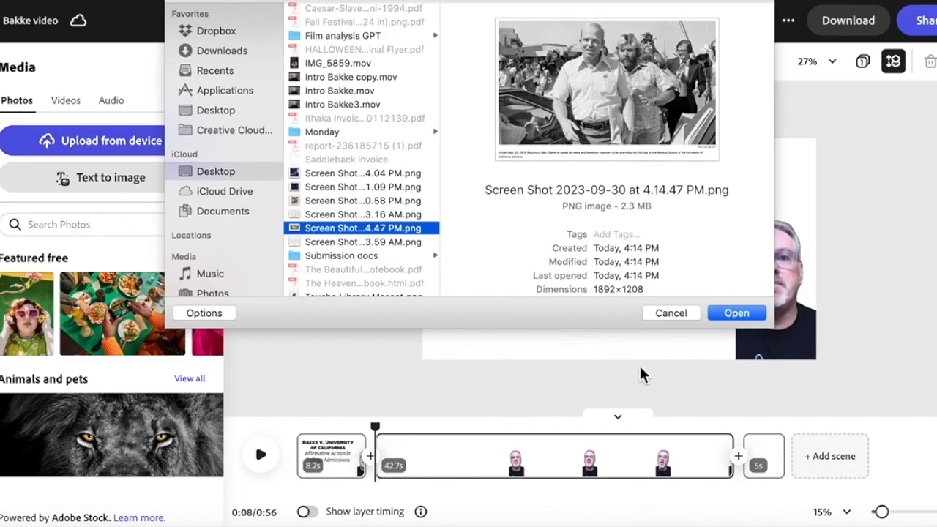
left_click(736, 314)
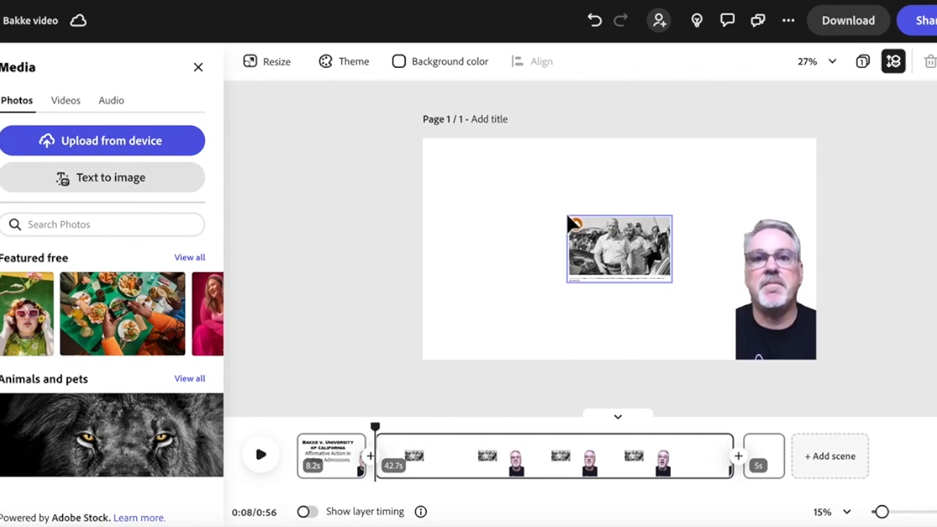
Resize the archival photo to cover the left side next to the speaker and start playback
left_click(618, 248)
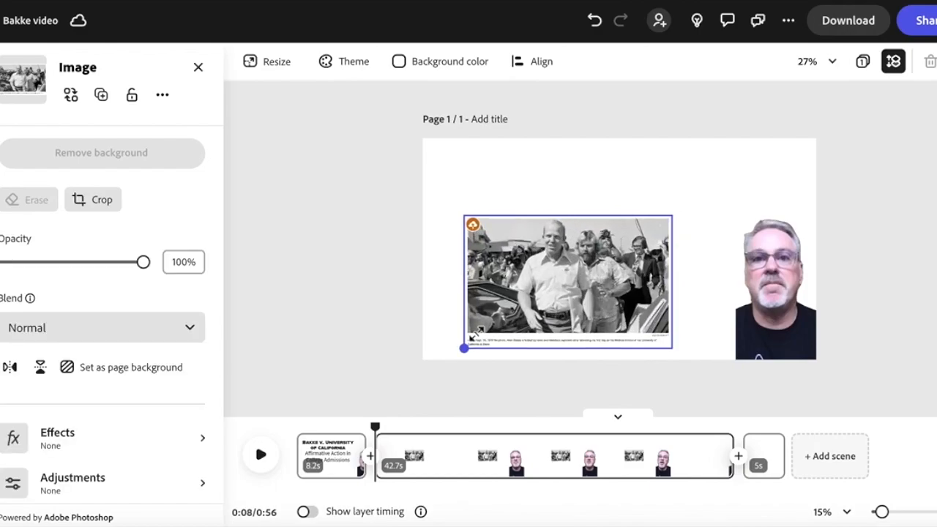
left_click_drag(464, 349, 686, 205)
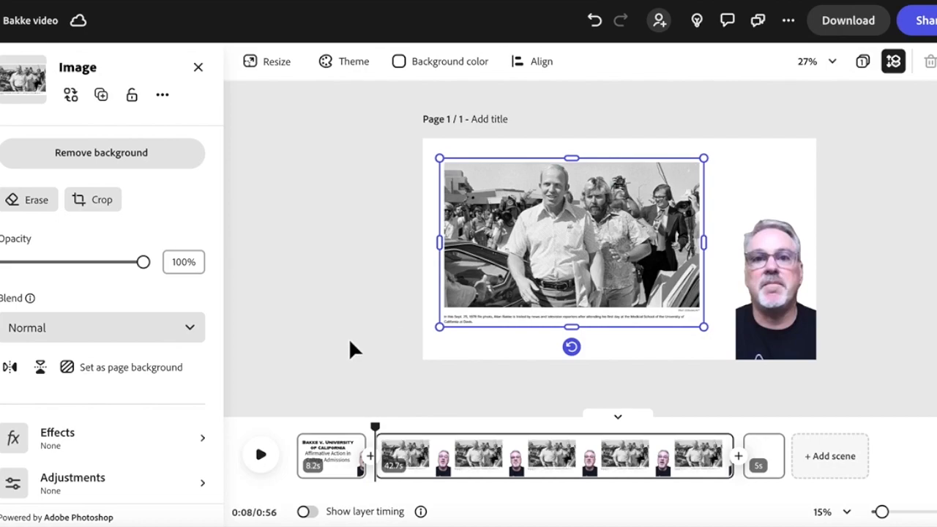
left_click(260, 454)
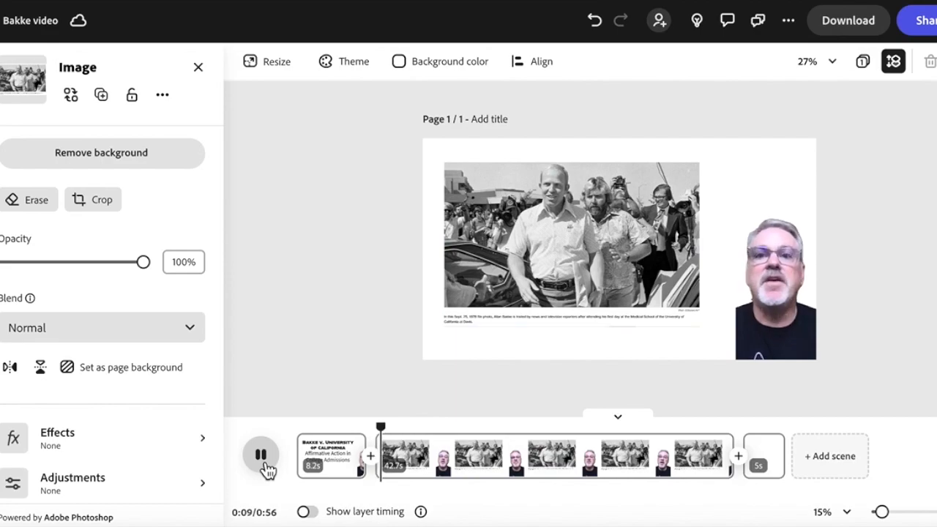